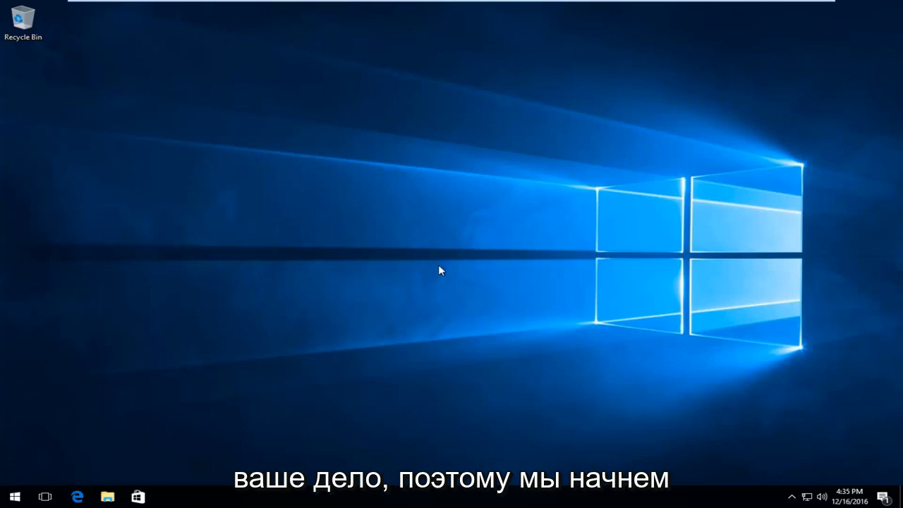
{"action": "mouse_move", "coordinate": [159, 390]}
{"action": "type", "text": "contr"}
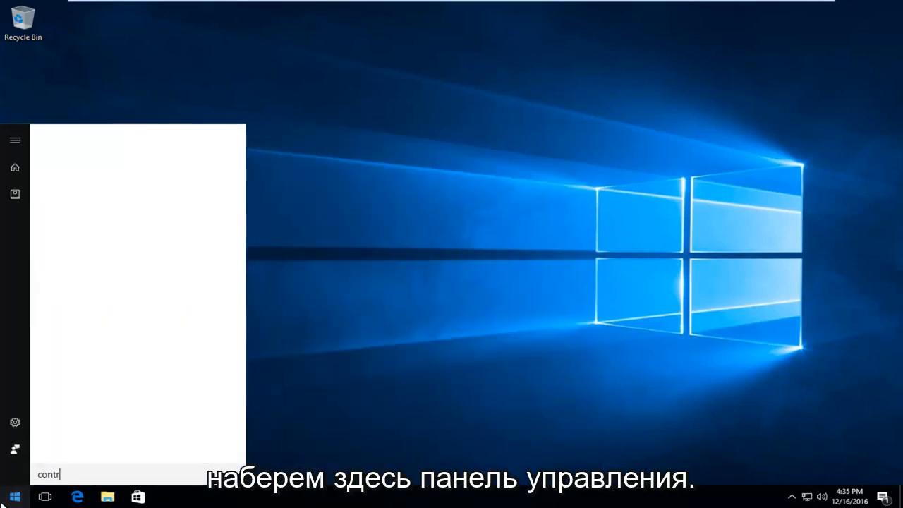
- Search the Start menu for "control panel"
{"action": "type", "text": "ol panel"}
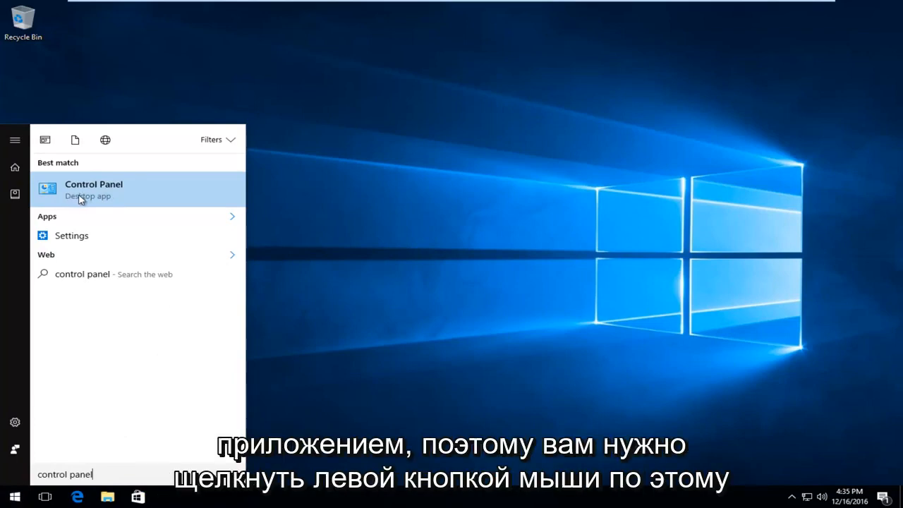
- Launch Control Panel from the search results and go to Appearance and Personalization
{"action": "left_click", "coordinate": [93, 190]}
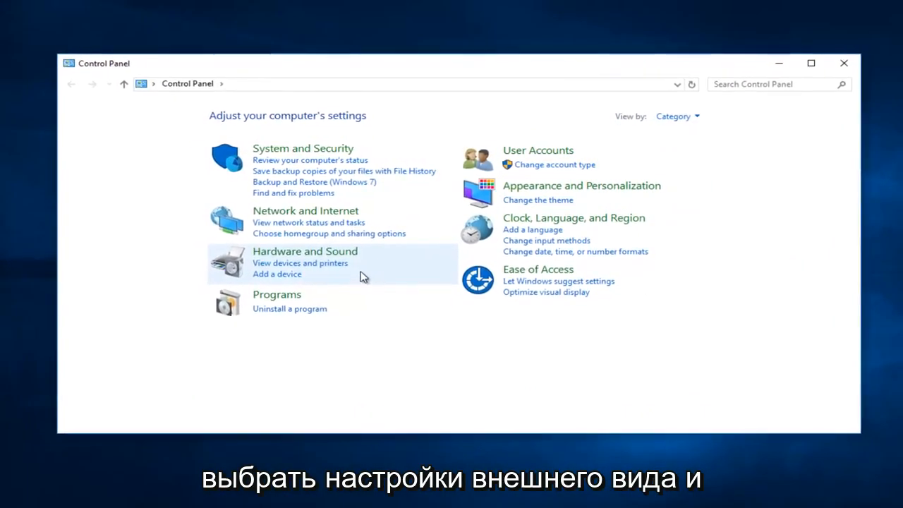
{"action": "mouse_move", "coordinate": [533, 191]}
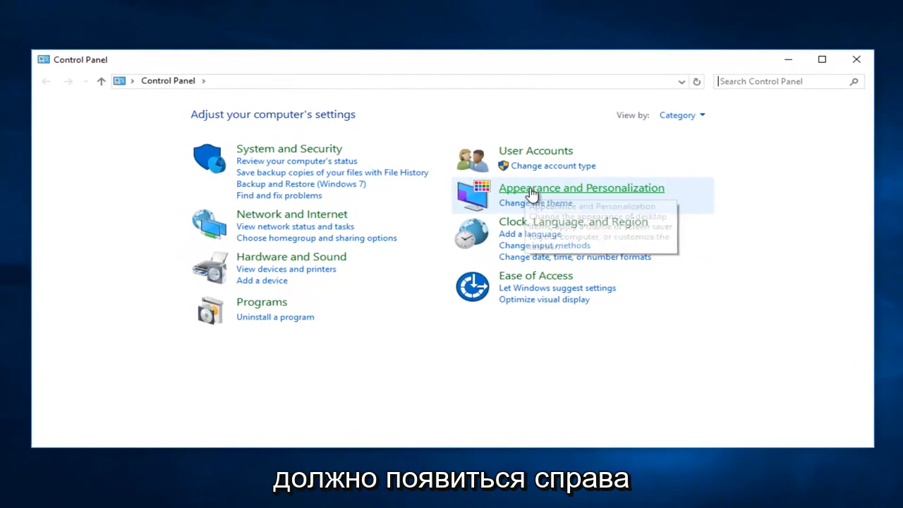
{"action": "mouse_move", "coordinate": [519, 191]}
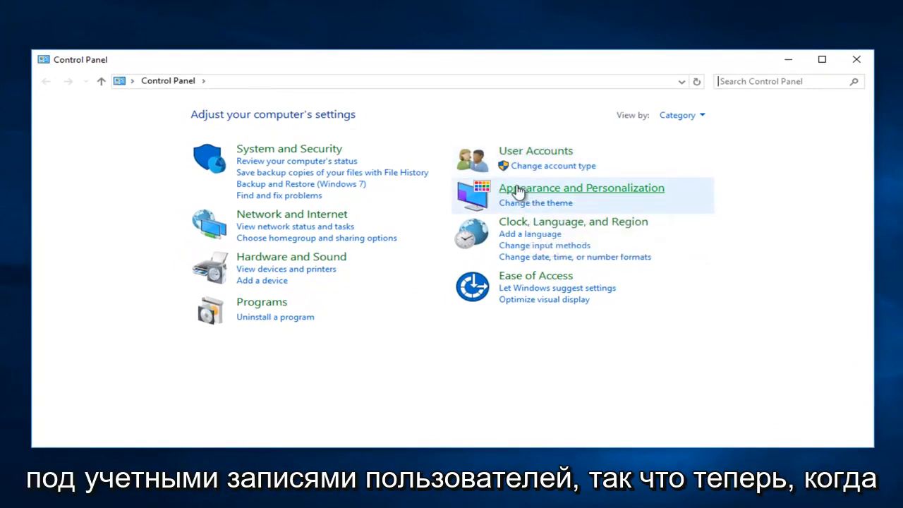
{"action": "left_click", "coordinate": [581, 188]}
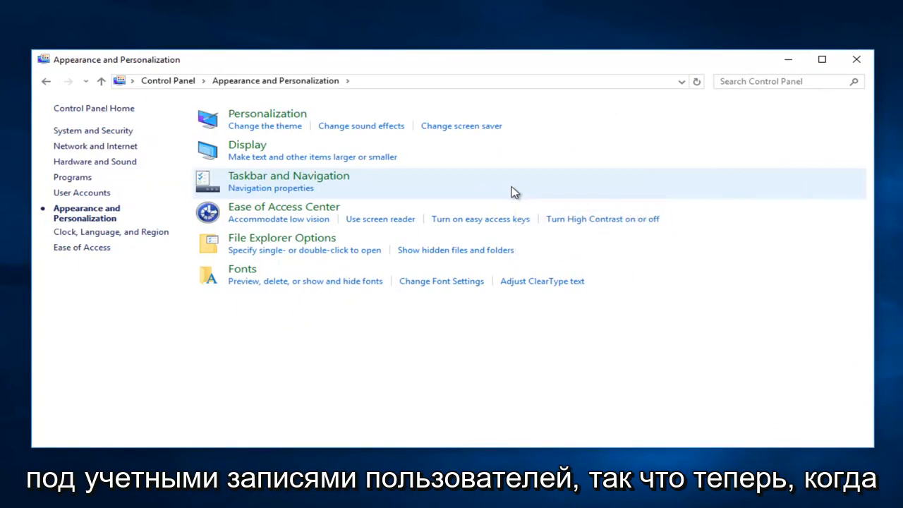
{"action": "mouse_move", "coordinate": [208, 138]}
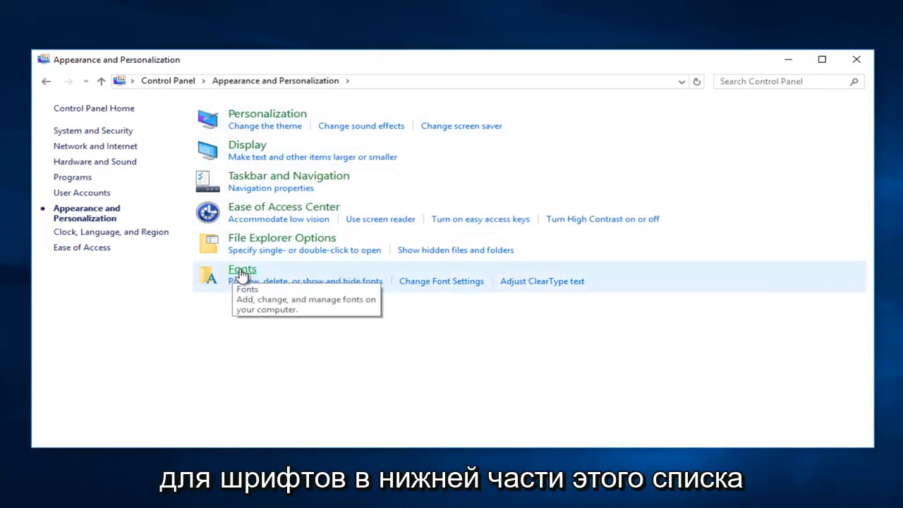
- Open the Fonts folder and launch the Adjust ClearType text tuner
{"action": "left_click", "coordinate": [242, 269]}
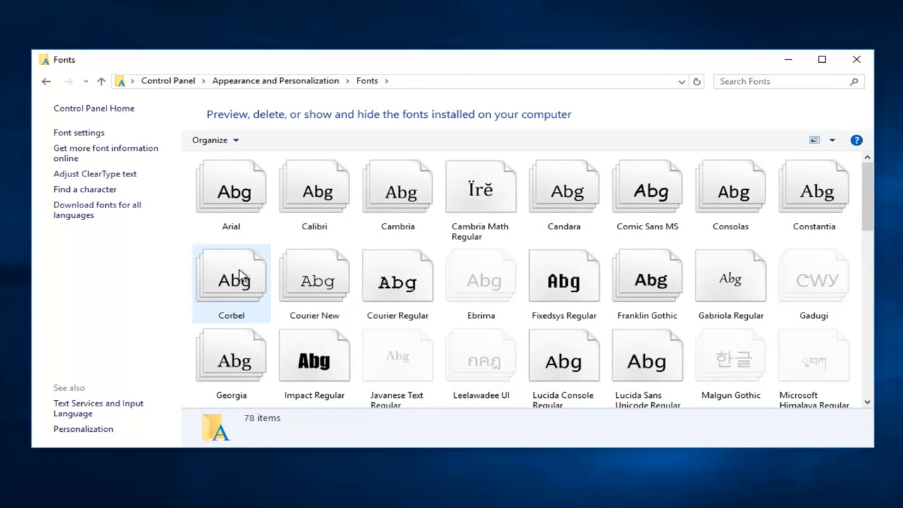
{"action": "mouse_move", "coordinate": [219, 252]}
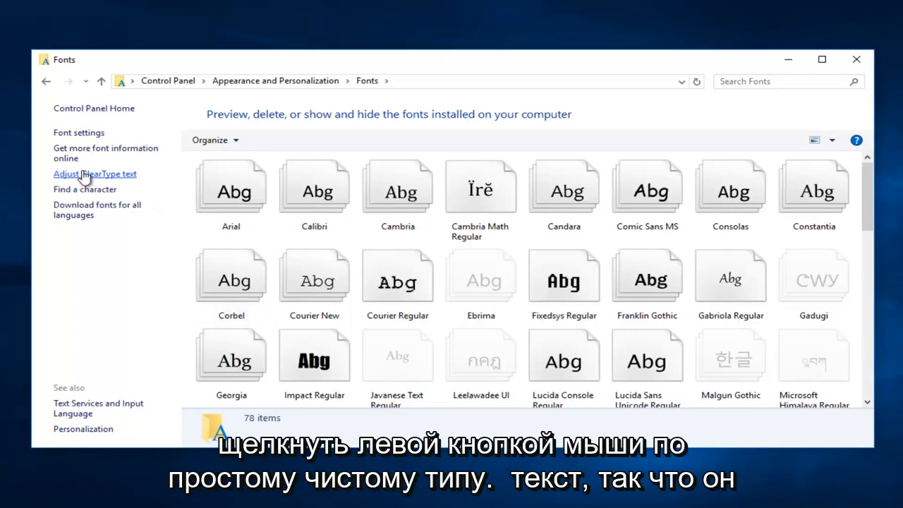
{"action": "mouse_move", "coordinate": [114, 185]}
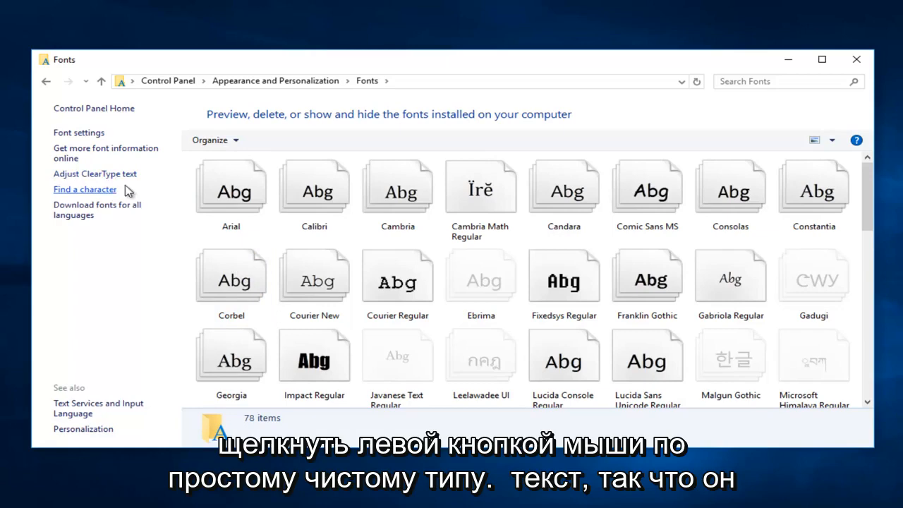
{"action": "left_click", "coordinate": [95, 173]}
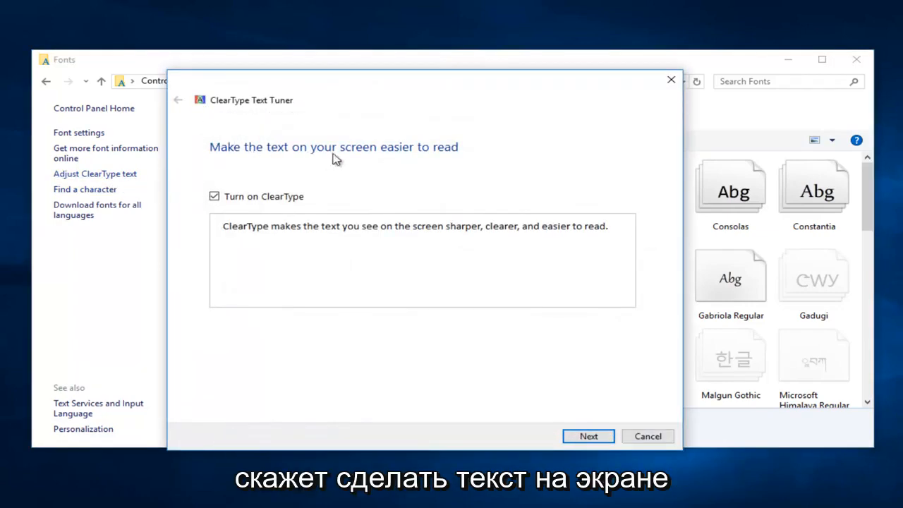
{"action": "mouse_move", "coordinate": [371, 171]}
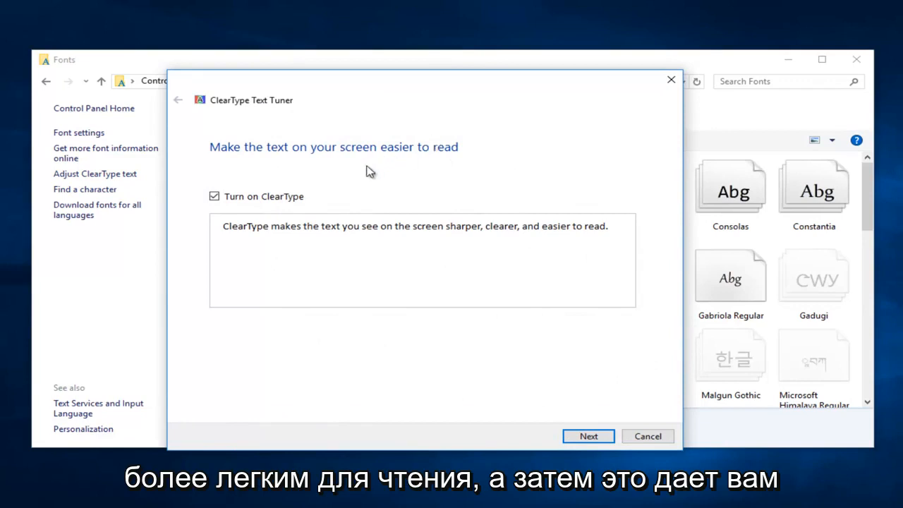
{"action": "mouse_move", "coordinate": [294, 259]}
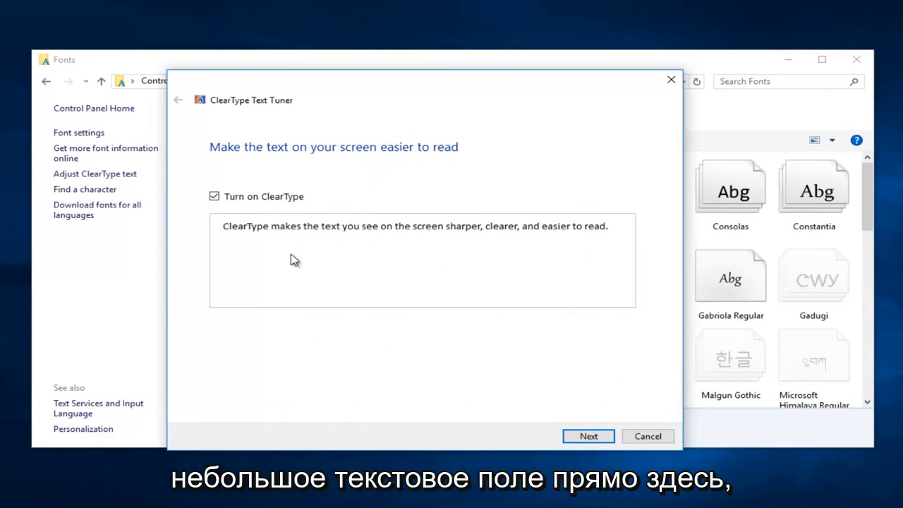
{"action": "mouse_move", "coordinate": [295, 295]}
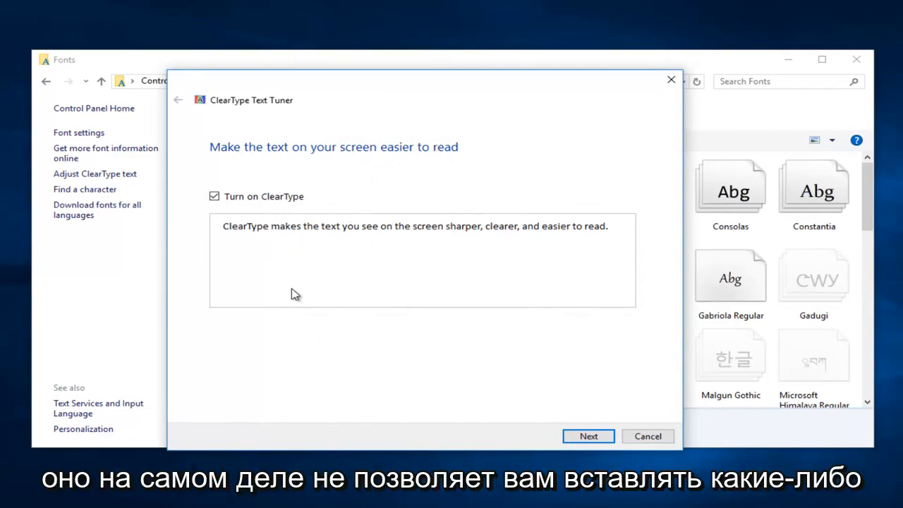
{"action": "mouse_move", "coordinate": [235, 213]}
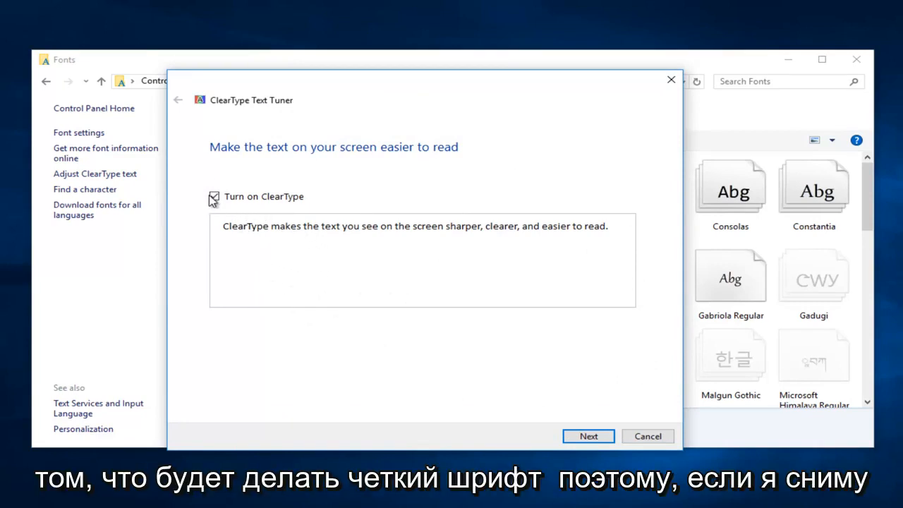
- Toggle ClearType to compare, leave it off, and continue to comparison 1 of 5
{"action": "left_click", "coordinate": [214, 196]}
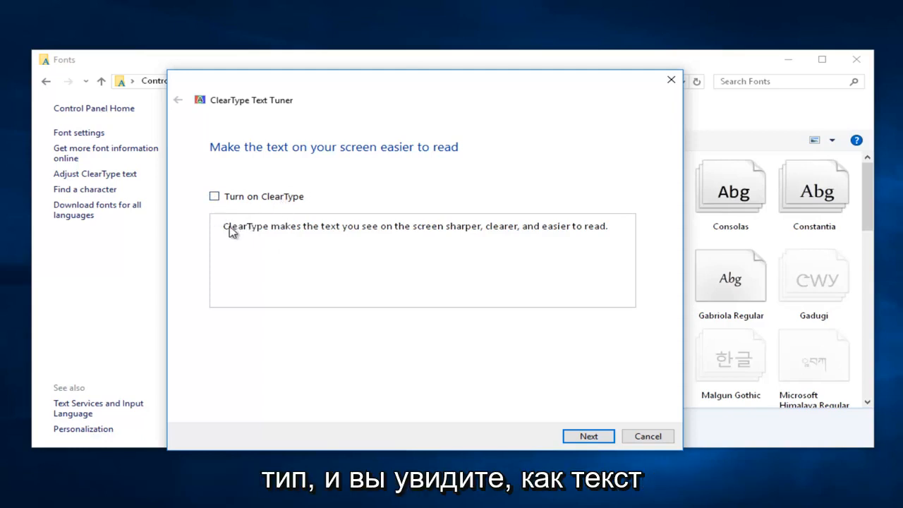
{"action": "left_click", "coordinate": [214, 196]}
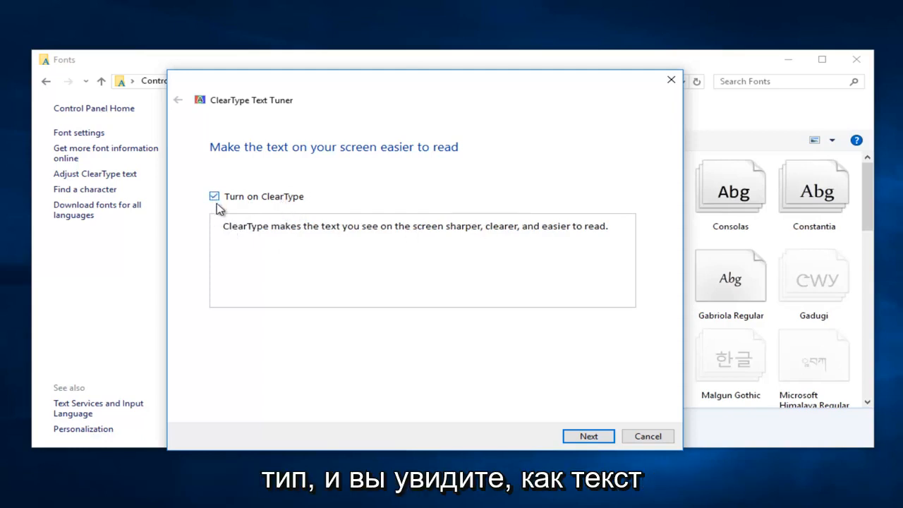
{"action": "mouse_move", "coordinate": [337, 233]}
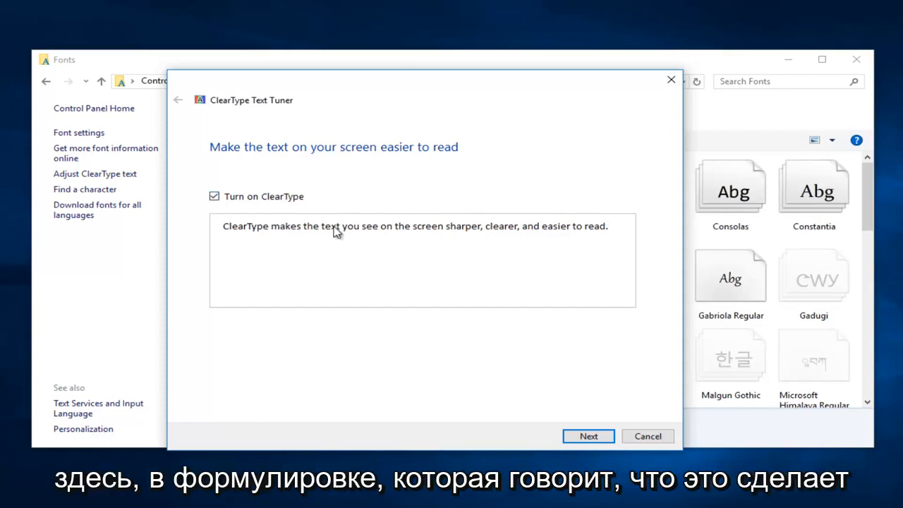
{"action": "mouse_move", "coordinate": [371, 234]}
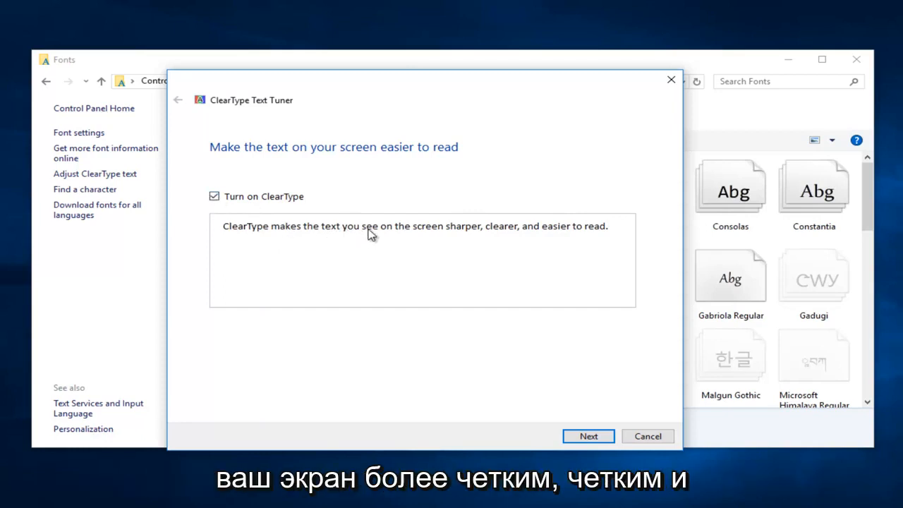
{"action": "mouse_move", "coordinate": [226, 176]}
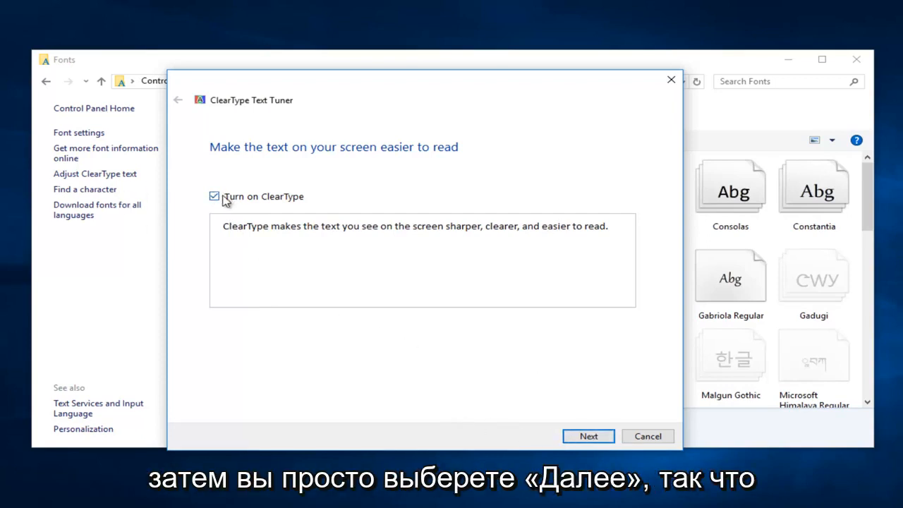
{"action": "left_click", "coordinate": [213, 196]}
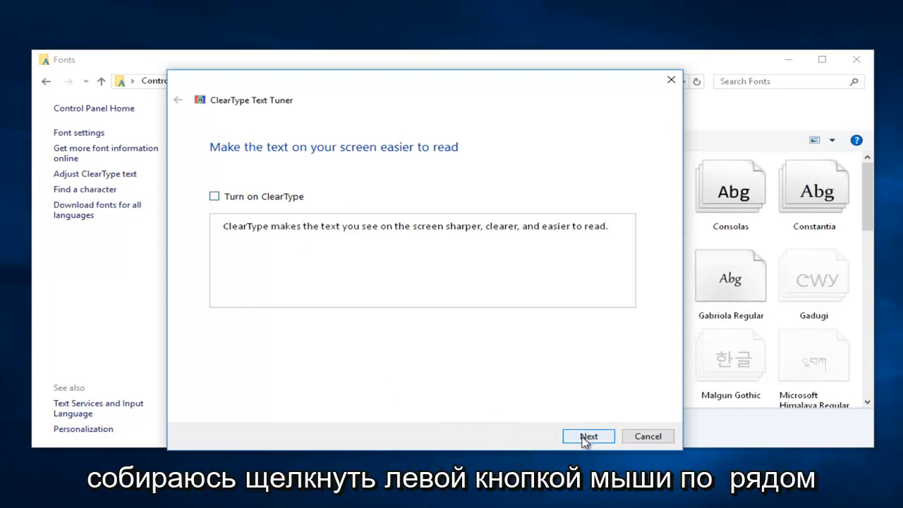
{"action": "left_click", "coordinate": [588, 436]}
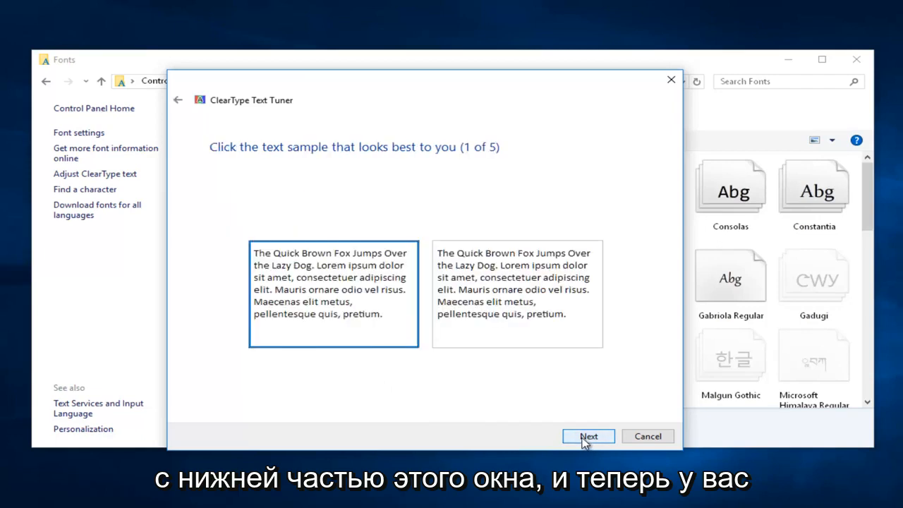
{"action": "mouse_move", "coordinate": [276, 128]}
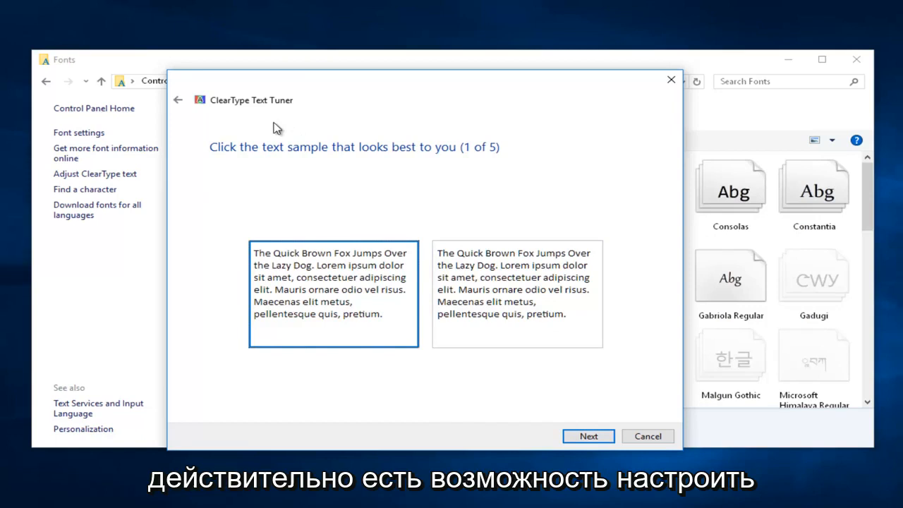
{"action": "mouse_move", "coordinate": [312, 110]}
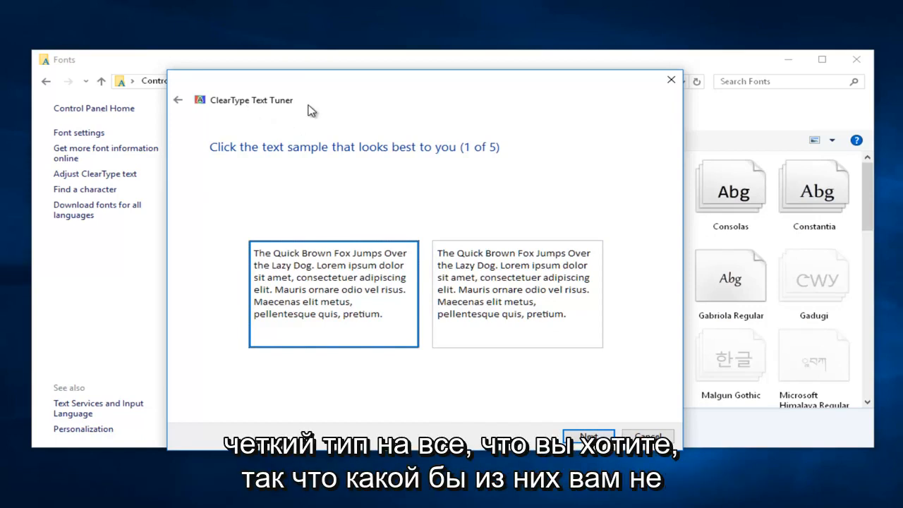
{"action": "mouse_move", "coordinate": [401, 313]}
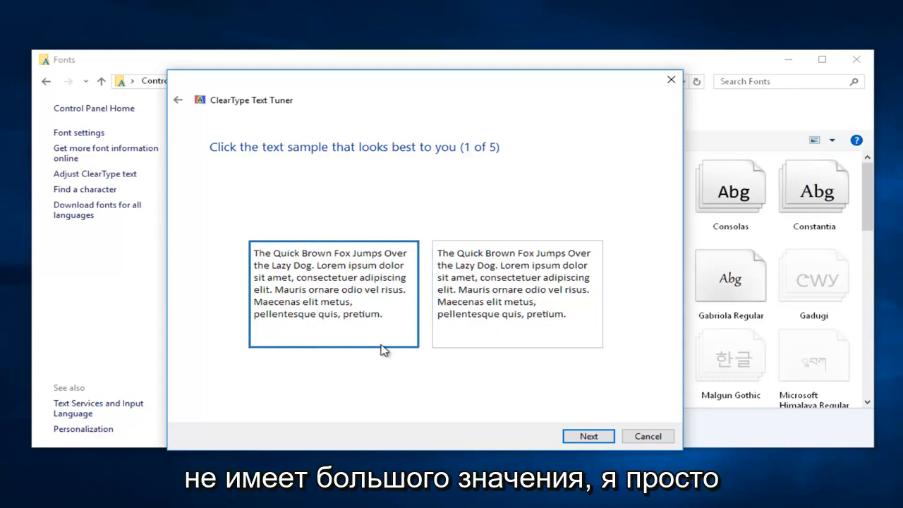
{"action": "mouse_move", "coordinate": [589, 437]}
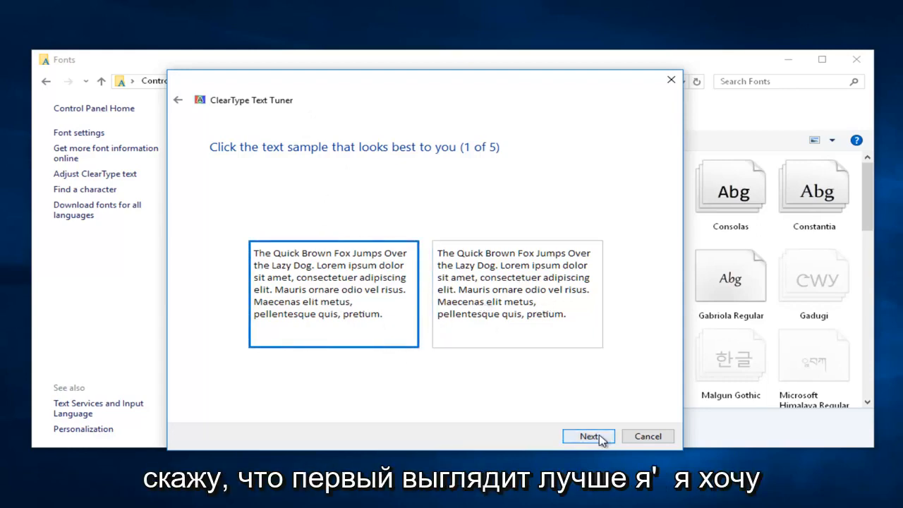
- Keep the first sample and pick the top-left sample on the next comparisons
{"action": "left_click", "coordinate": [588, 436]}
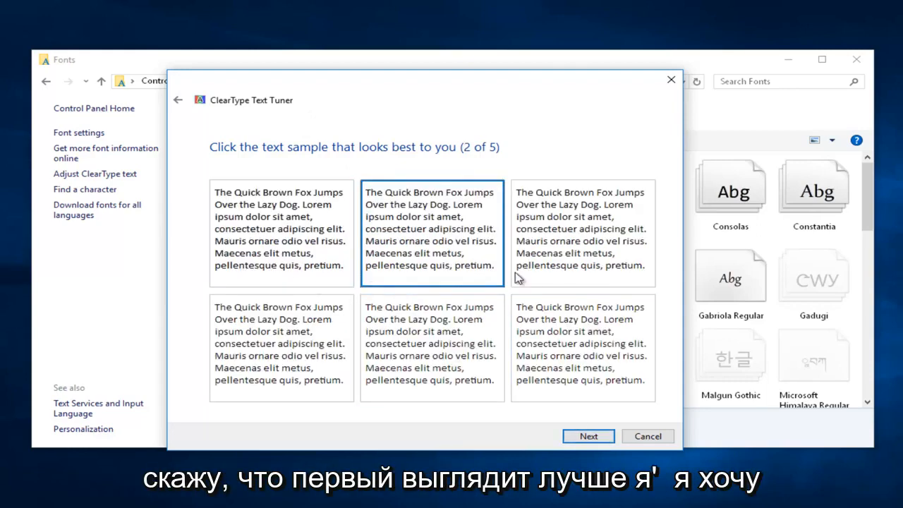
{"action": "left_click", "coordinate": [281, 234]}
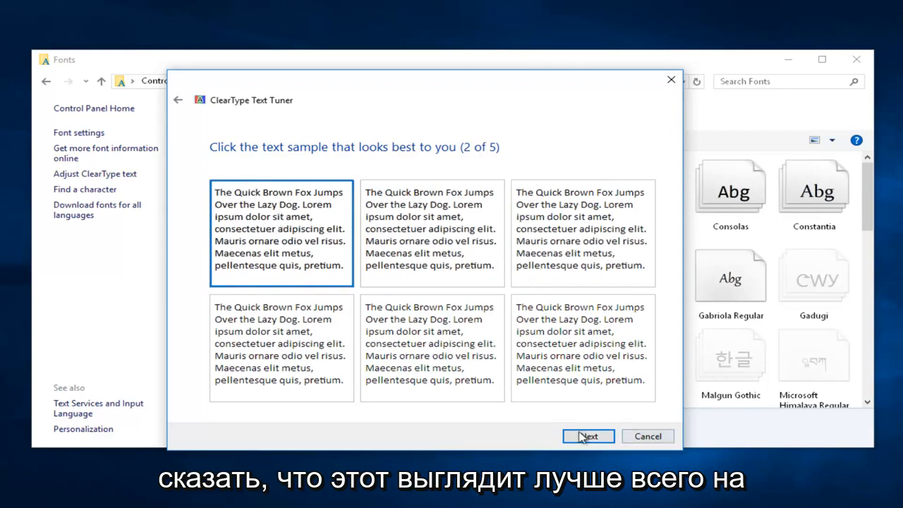
{"action": "left_click", "coordinate": [589, 436]}
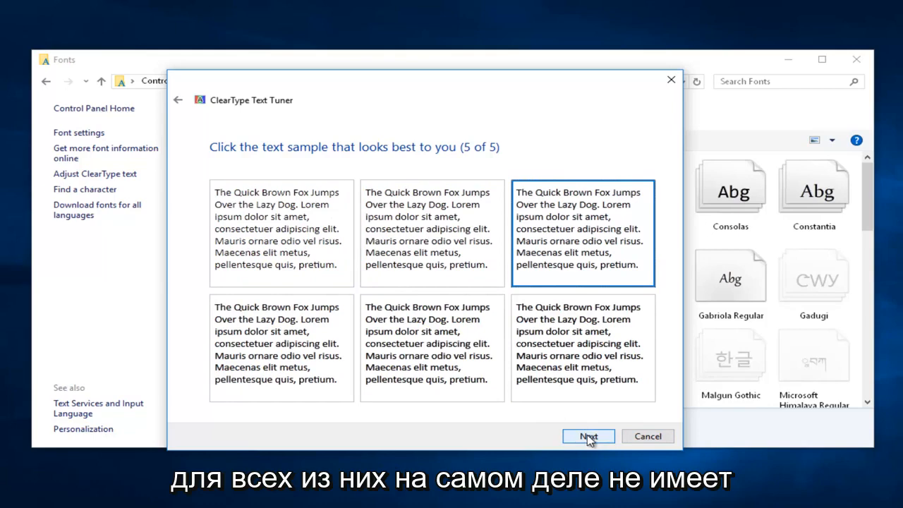
{"action": "left_click", "coordinate": [281, 233]}
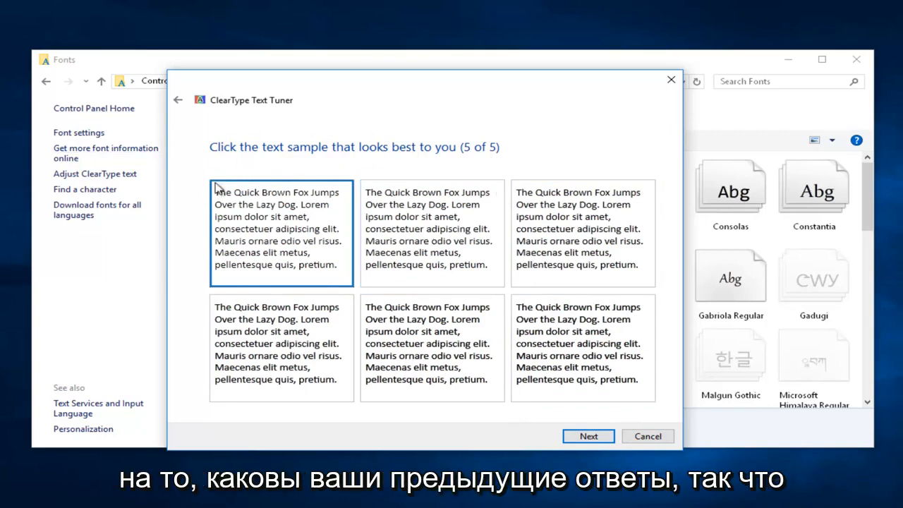
{"action": "mouse_move", "coordinate": [461, 242]}
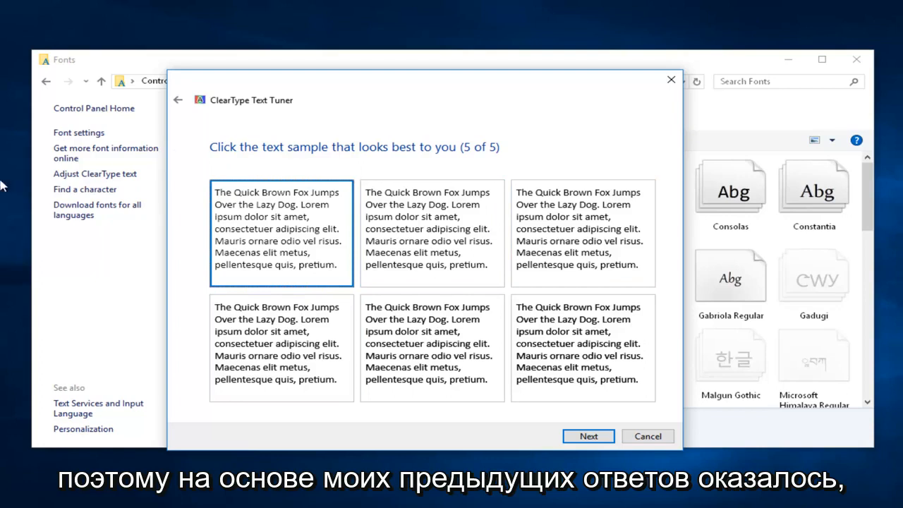
- On the final comparison, settle on the bottom-middle text sample
{"action": "left_click", "coordinate": [583, 232]}
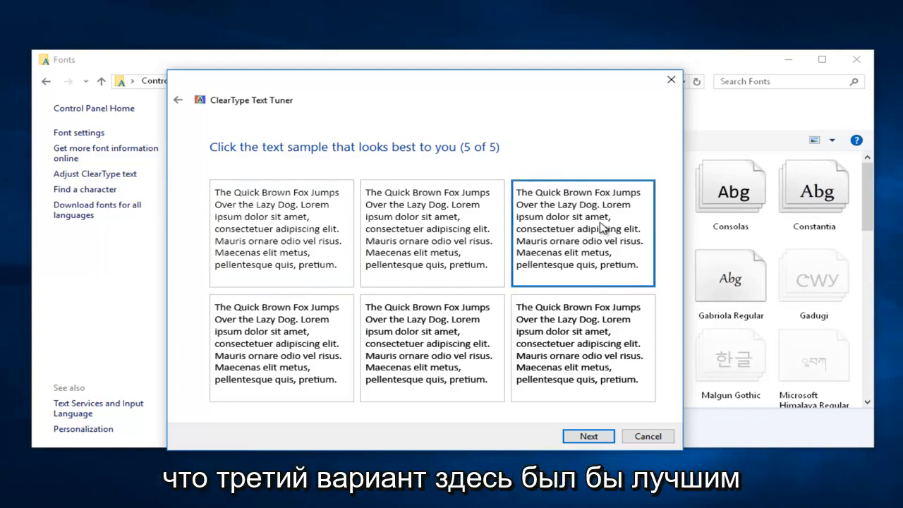
{"action": "left_click", "coordinate": [281, 232]}
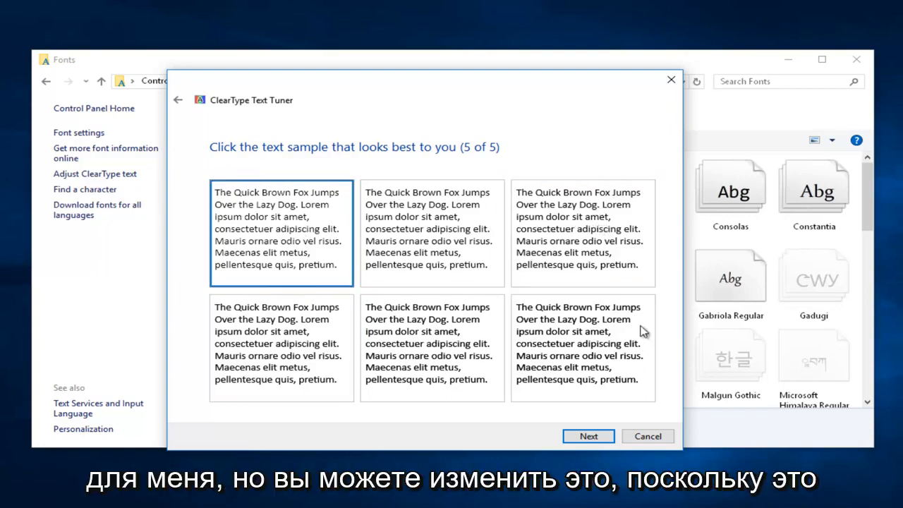
{"action": "left_click", "coordinate": [582, 233]}
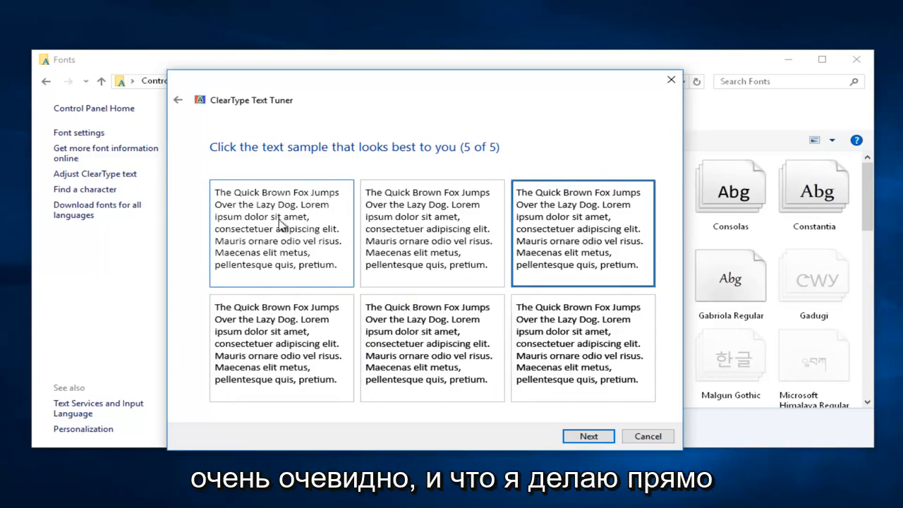
{"action": "left_click", "coordinate": [431, 348]}
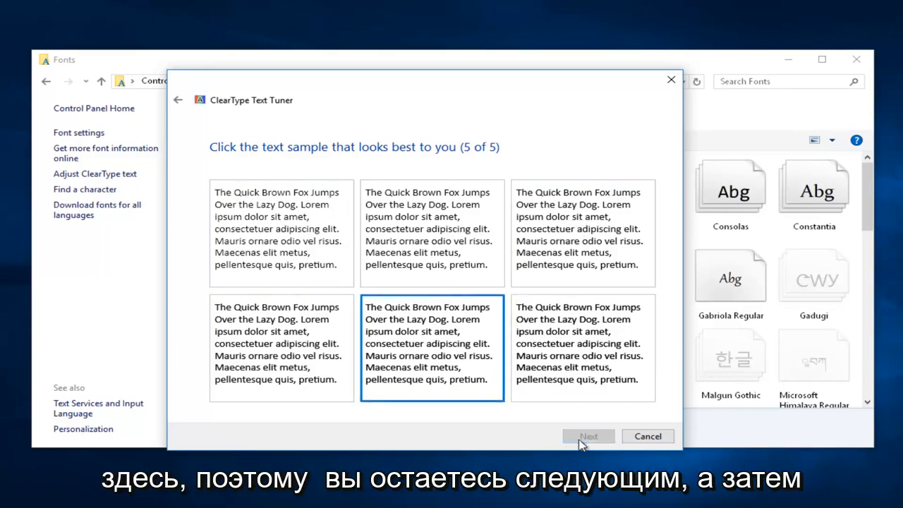
- Submit the last sample choice and close the Fonts window
{"action": "left_click", "coordinate": [588, 437]}
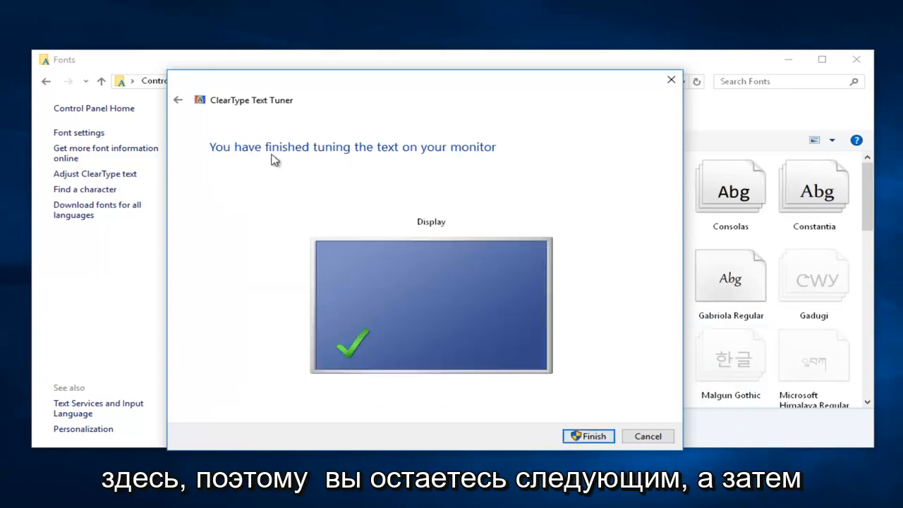
{"action": "mouse_move", "coordinate": [423, 151]}
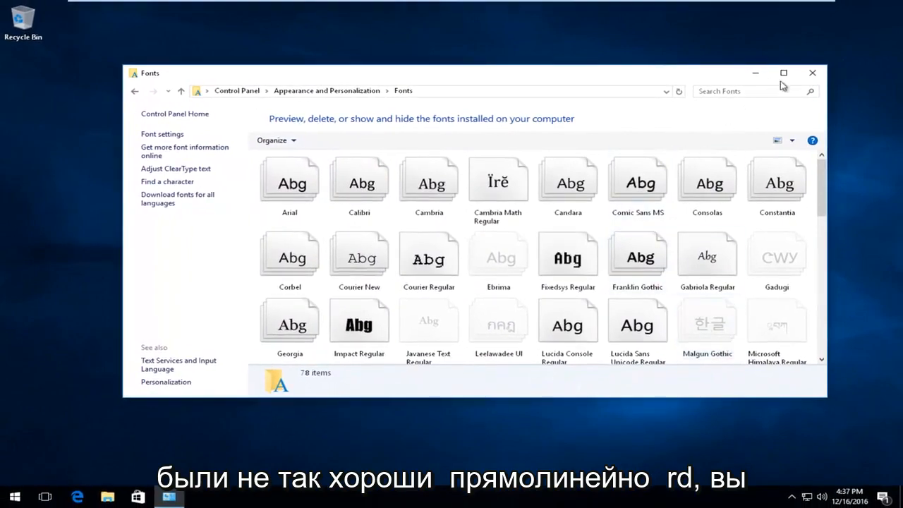
{"action": "left_click", "coordinate": [812, 72]}
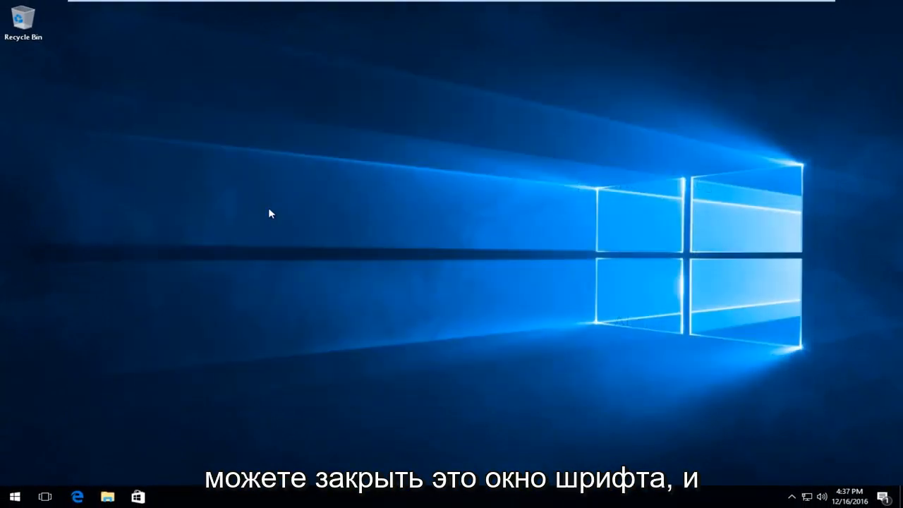